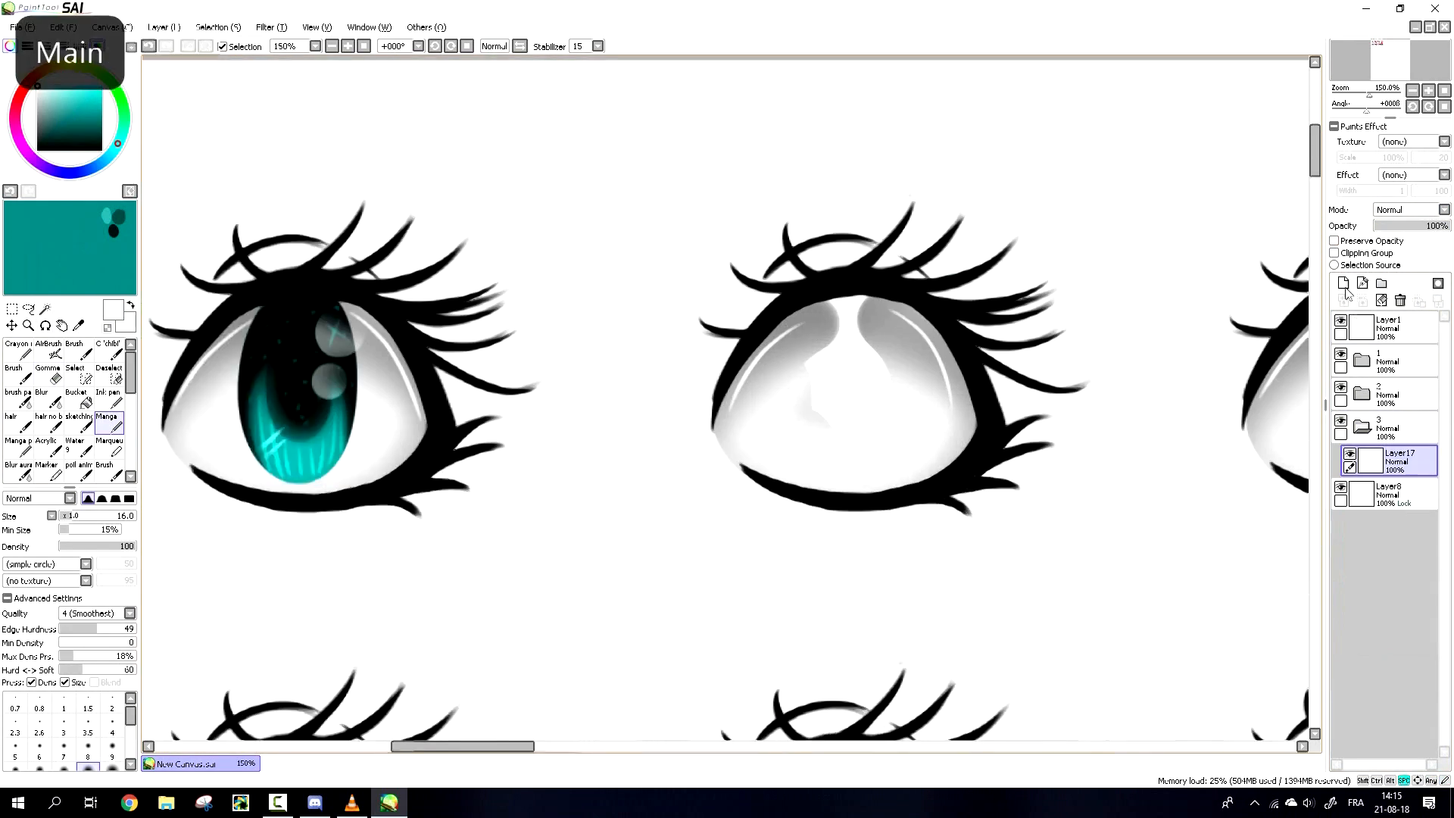
- Add a clipped layer and fill the iris with deep teal before shading its upper half
left_click(1341, 284)
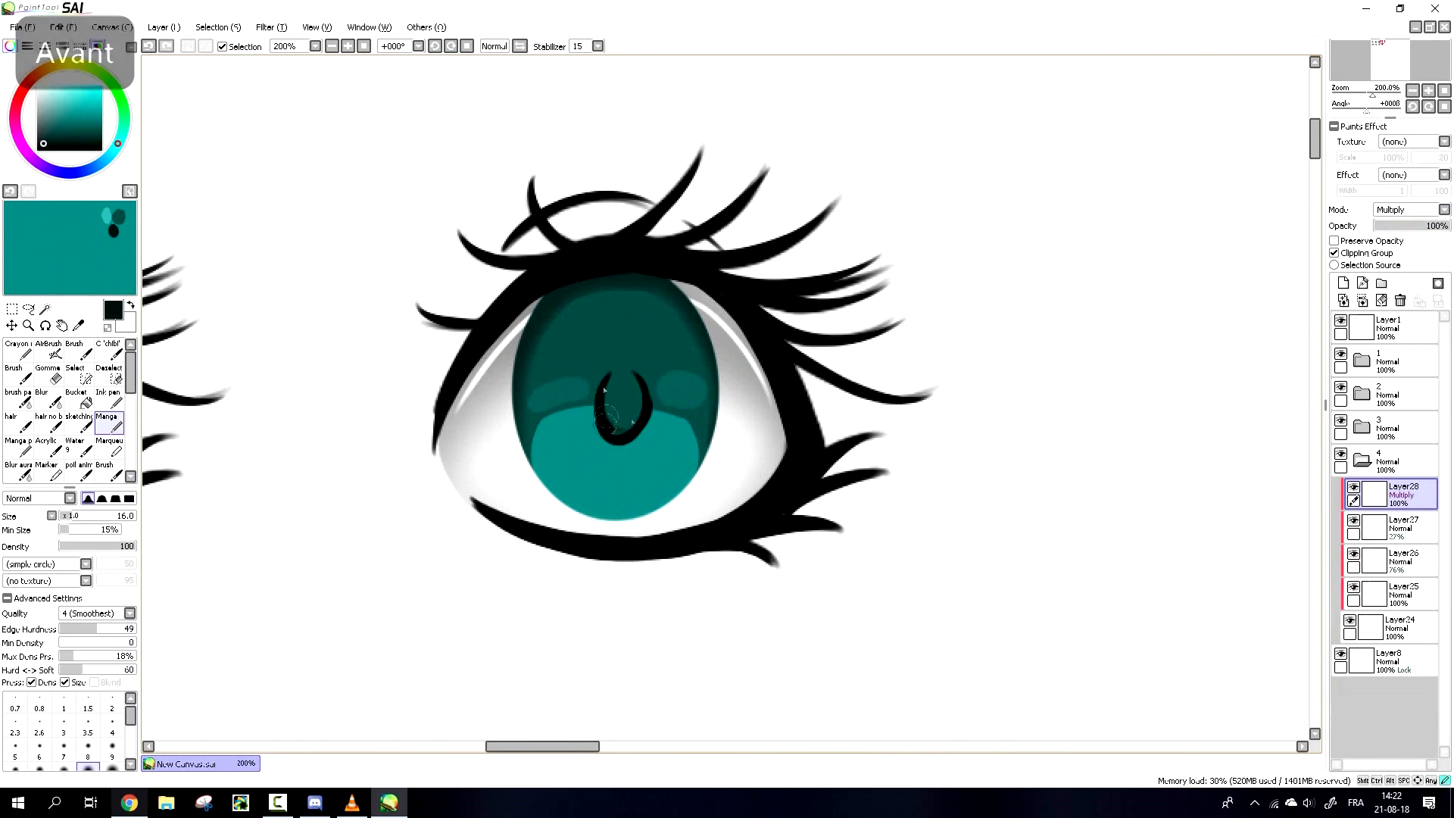
- Paint cyan glow, bluish tint and white highlights, then base the next iris in dark teal
left_click(47, 371)
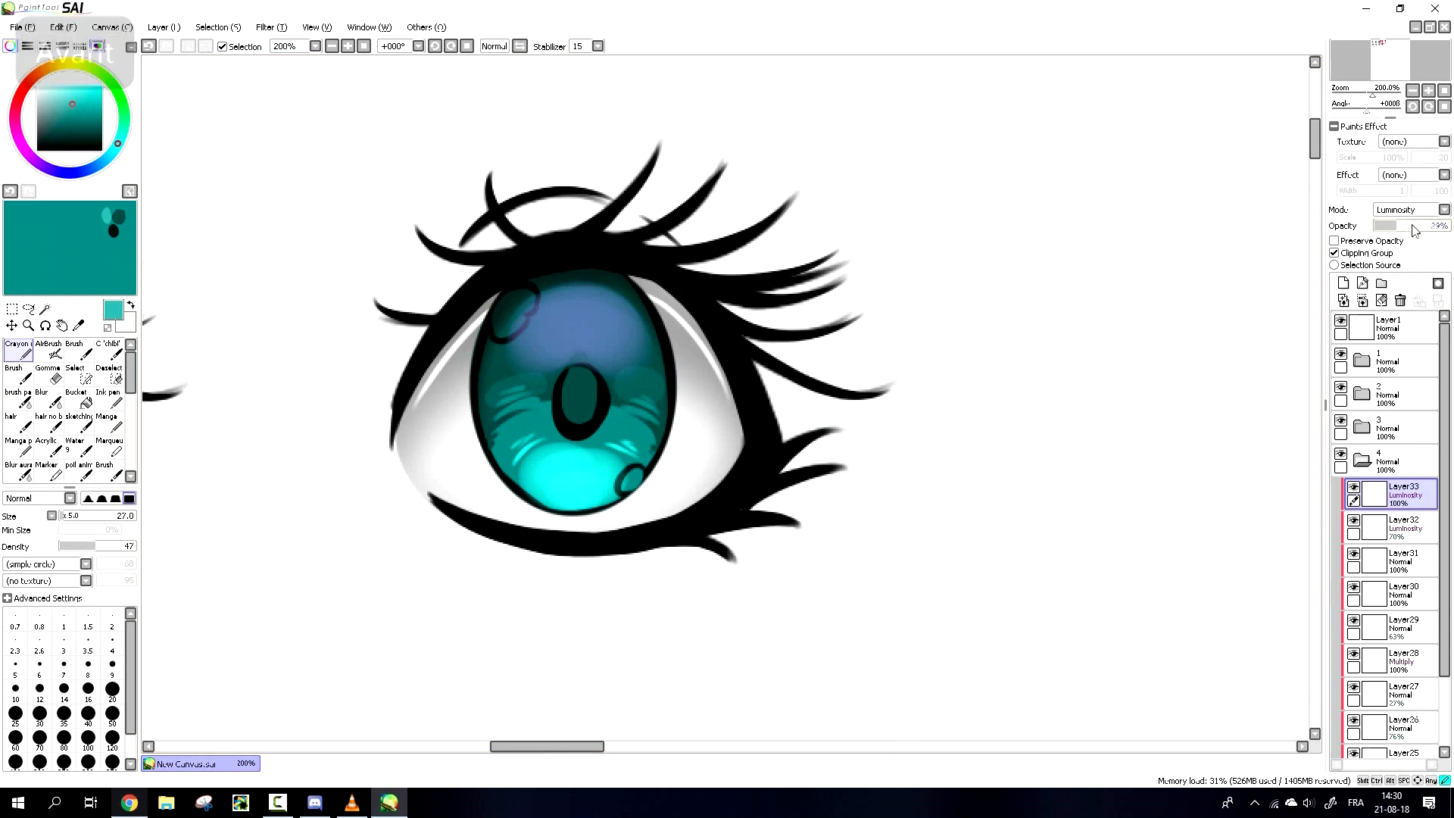
left_click(1390, 527)
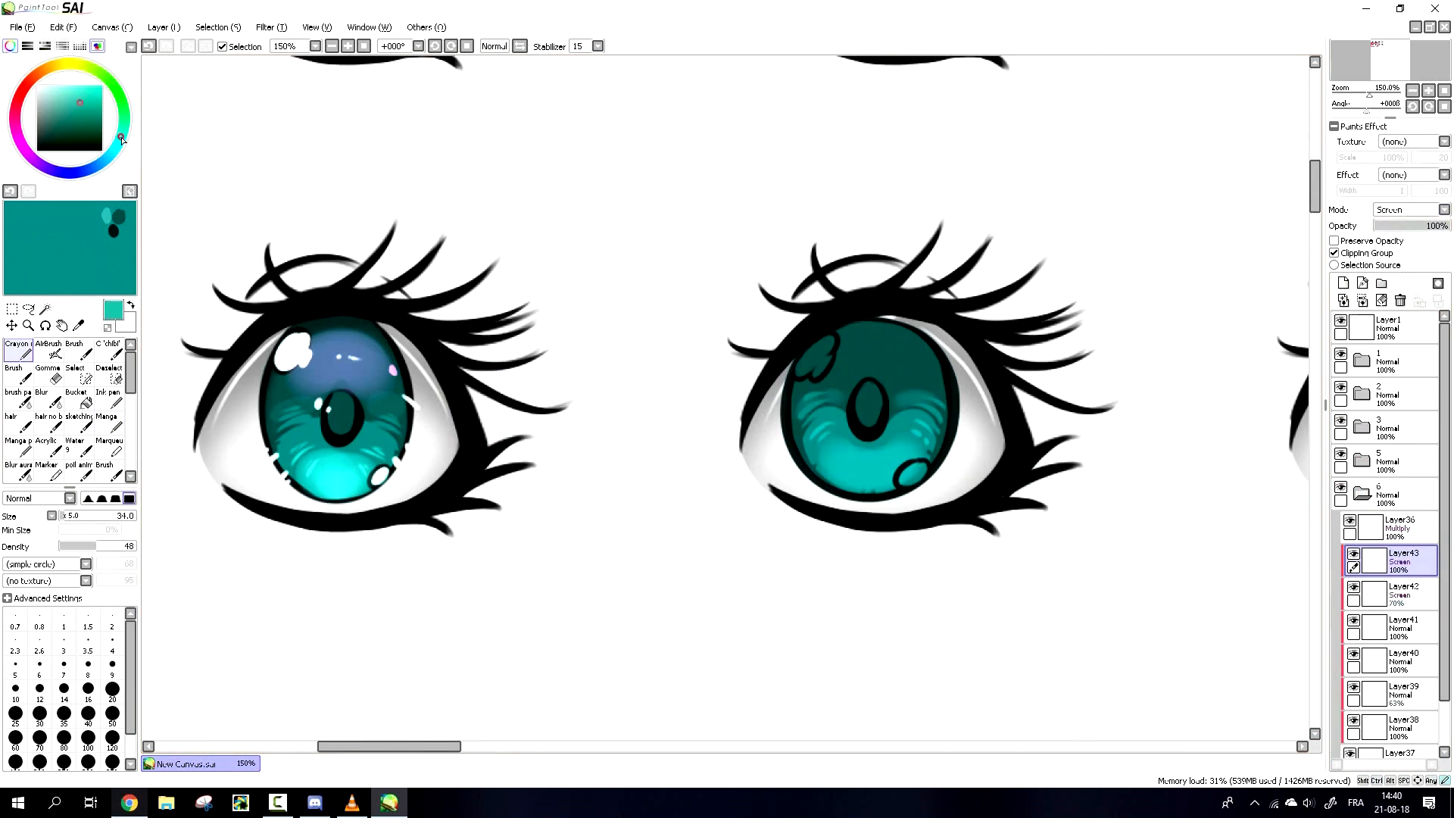
- Add a layer set to Multiply from the Mode dropdown and paint the second iris's cyan glow and upper shadow
left_click(1341, 283)
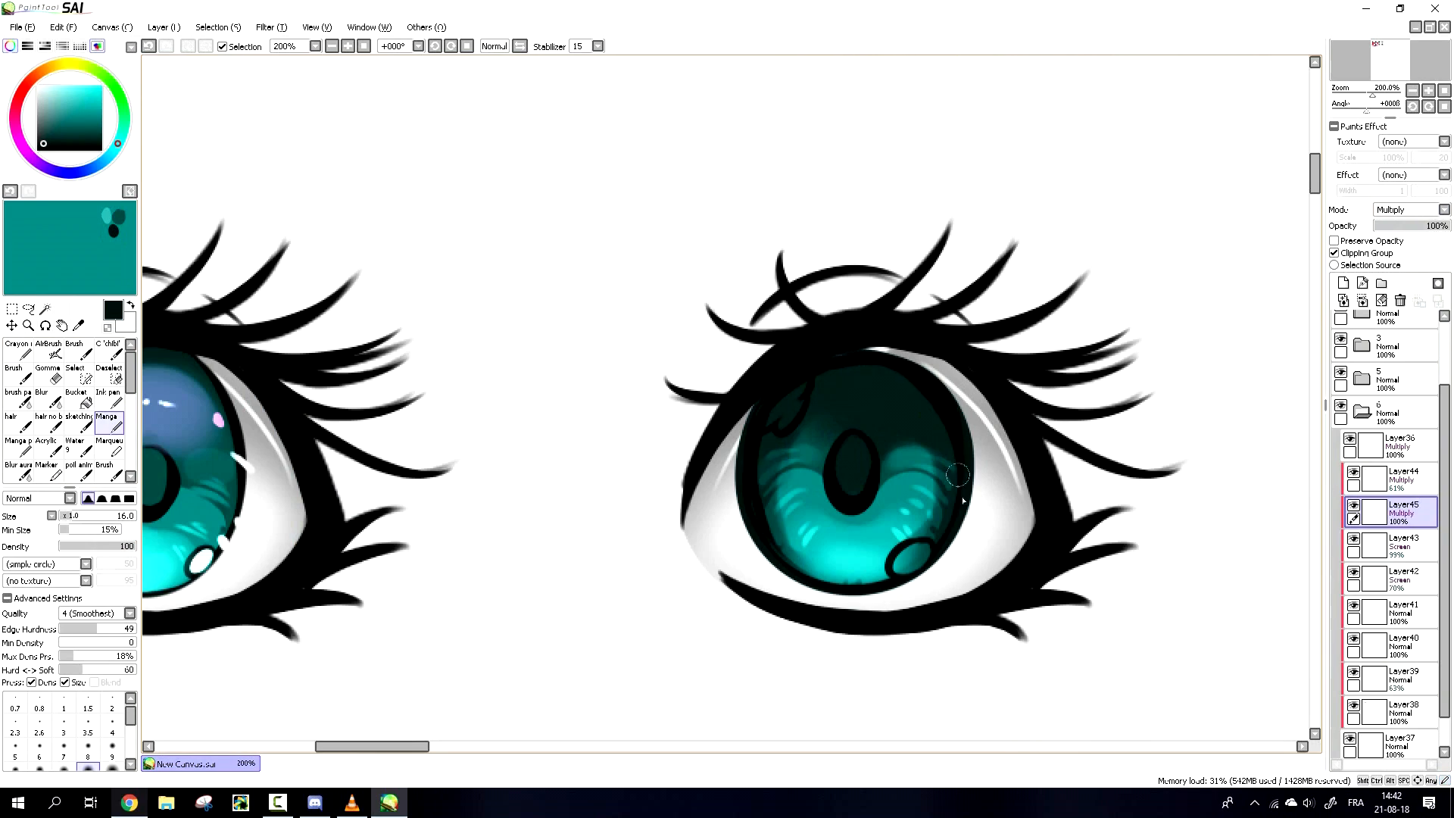
left_click(1405, 209)
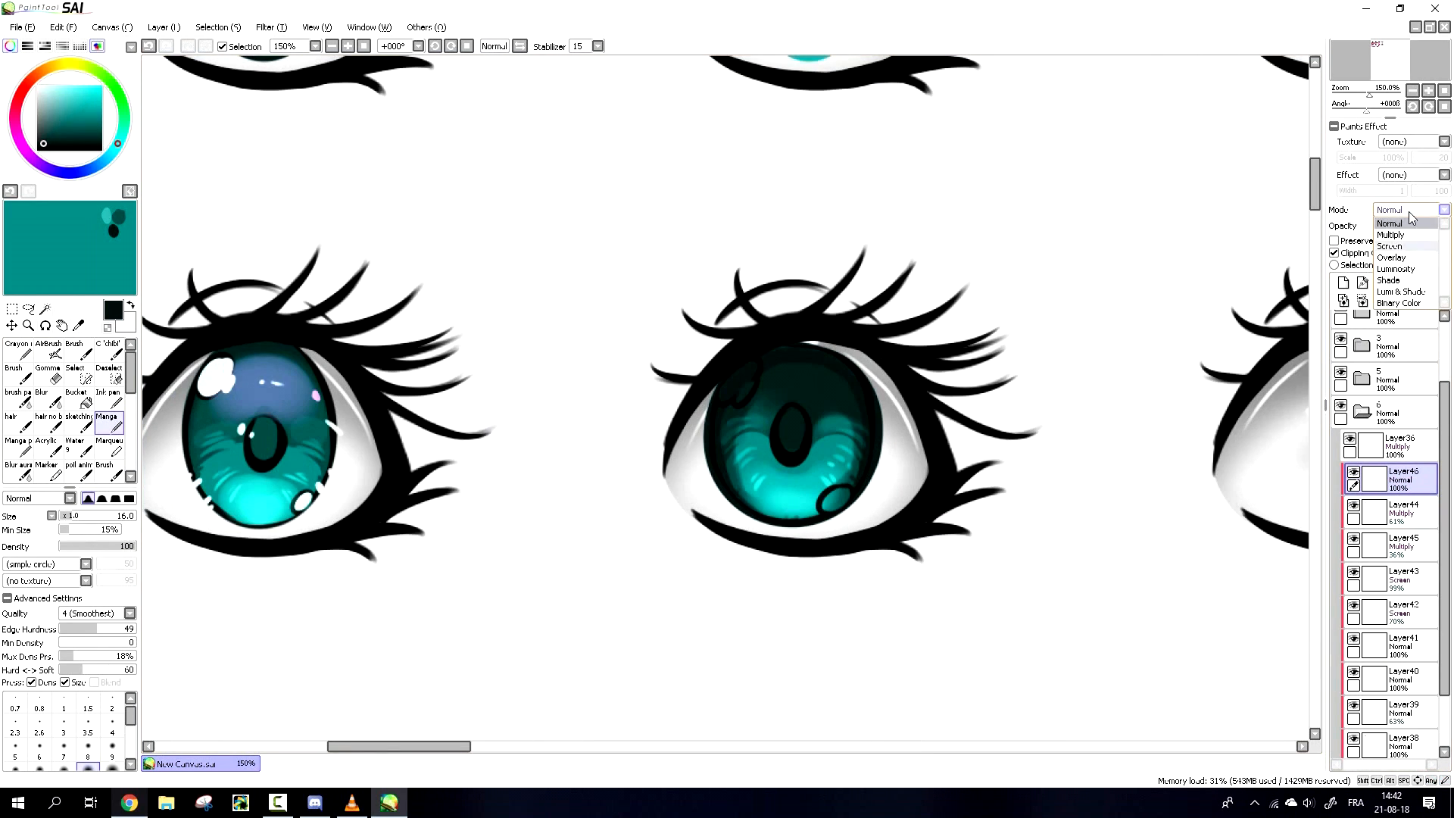
left_click(1390, 245)
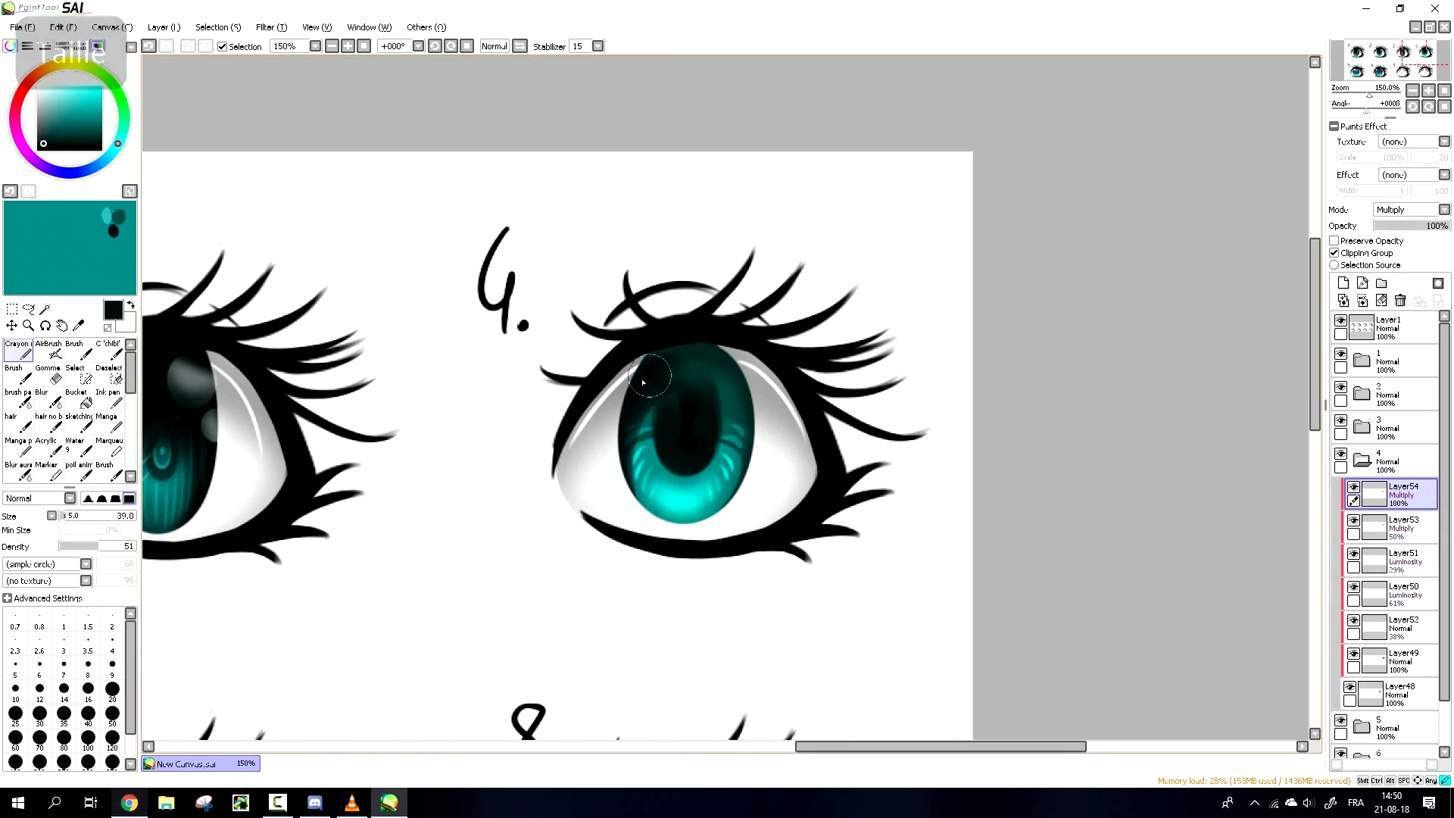
- Add a Luminosity layer and airbrush white highlight glints and a streak over eye 4's iris
left_click(1342, 285)
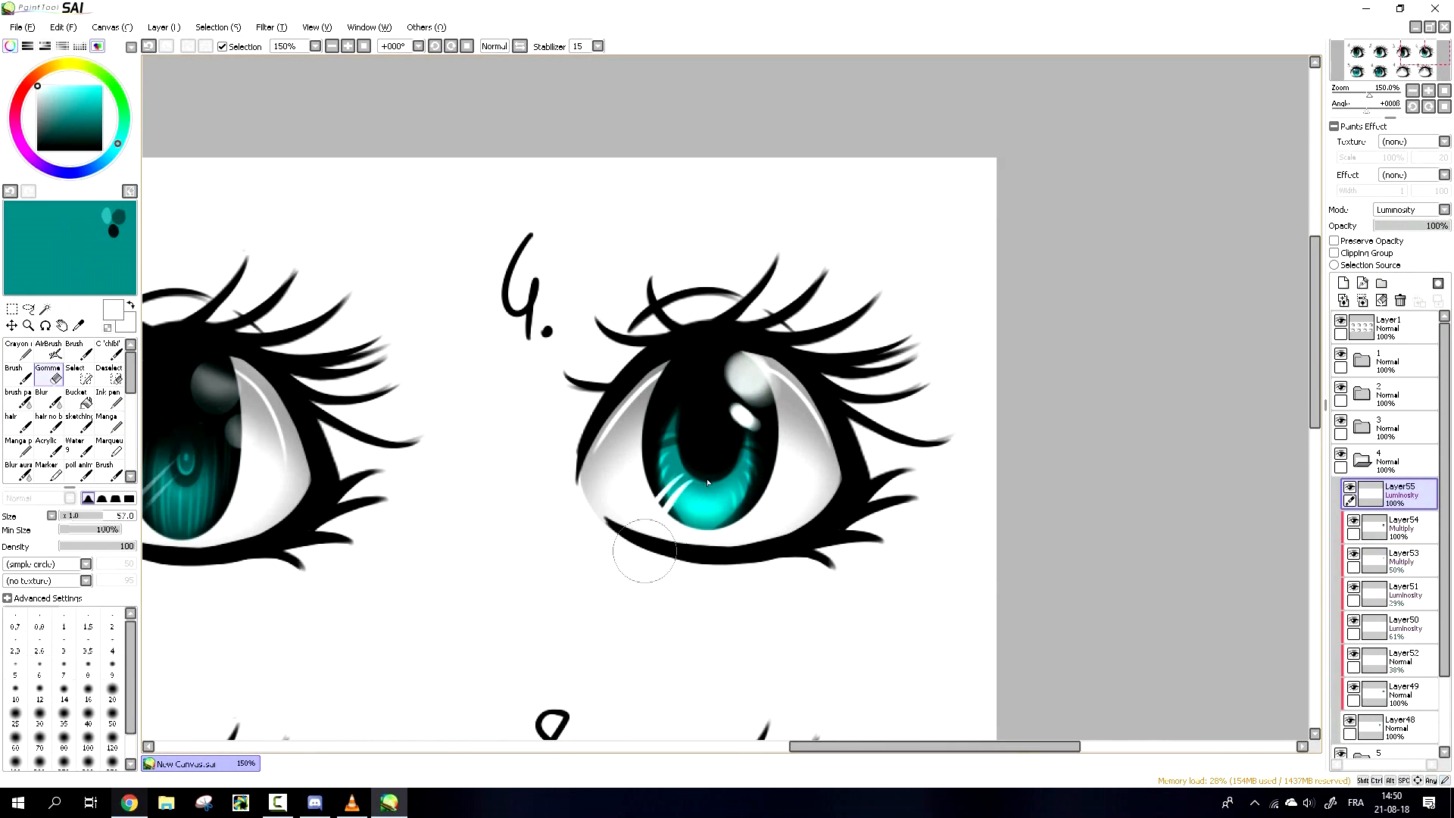